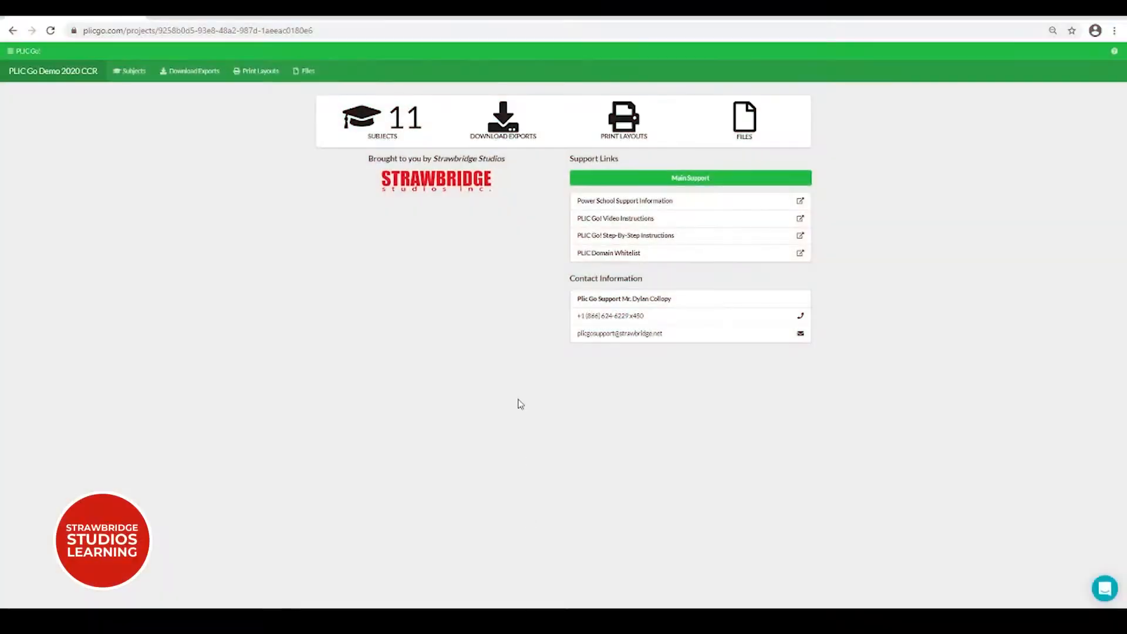
{"action": "mouse_move", "coordinate": [523, 254]}
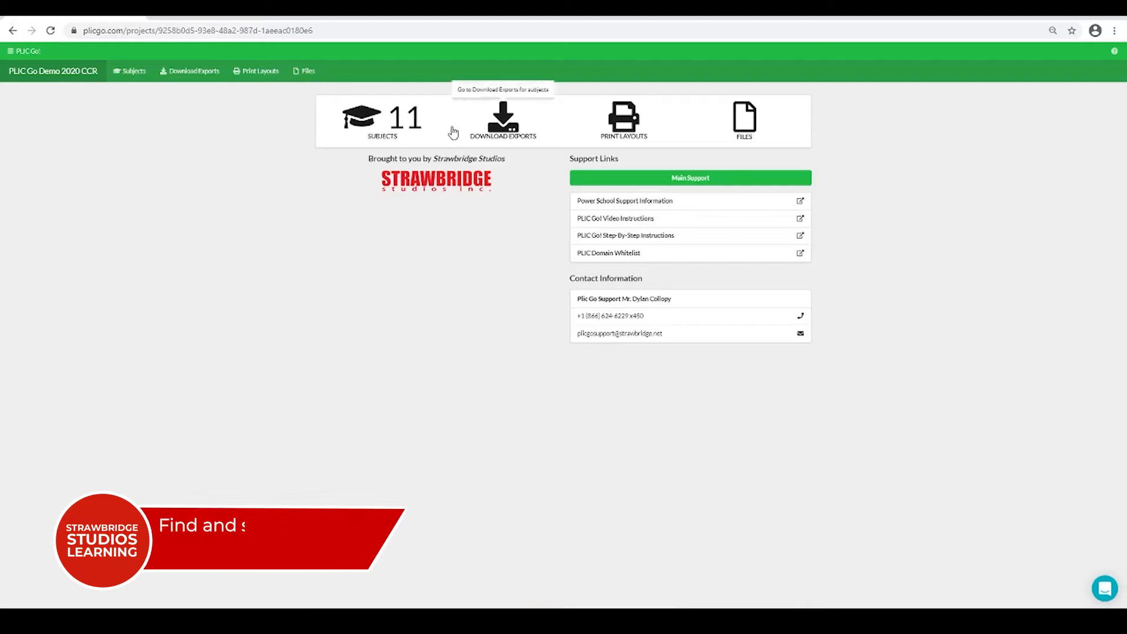
{"action": "mouse_move", "coordinate": [485, 147]}
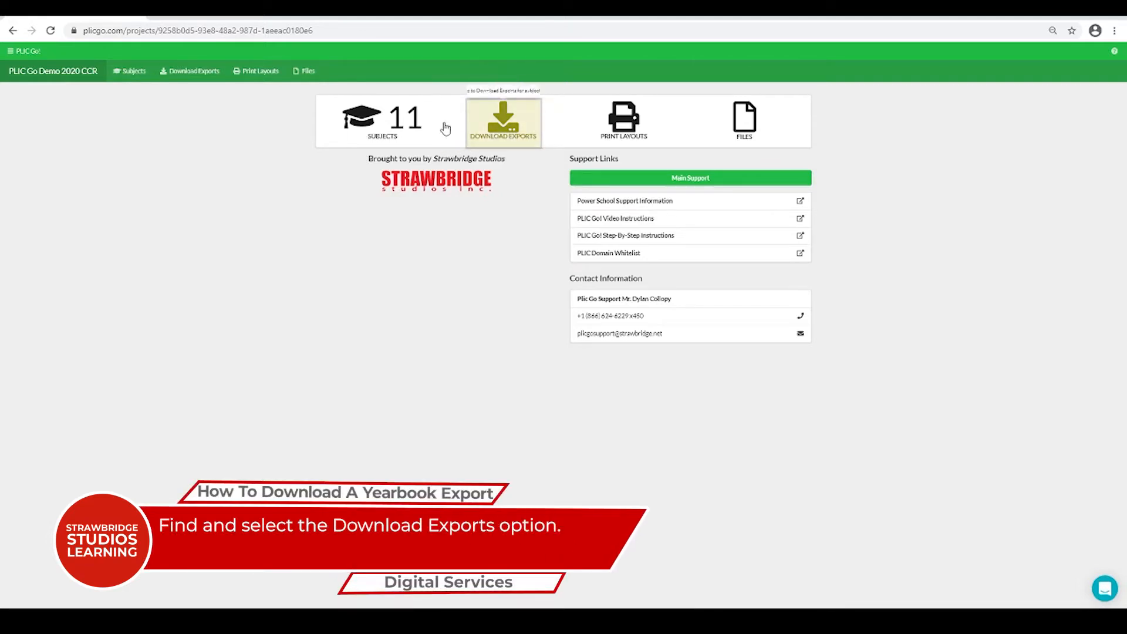
Step: Locate PSPA Yearbook among the 24 standard export formats and start its download
{"action": "left_click", "coordinate": [503, 122]}
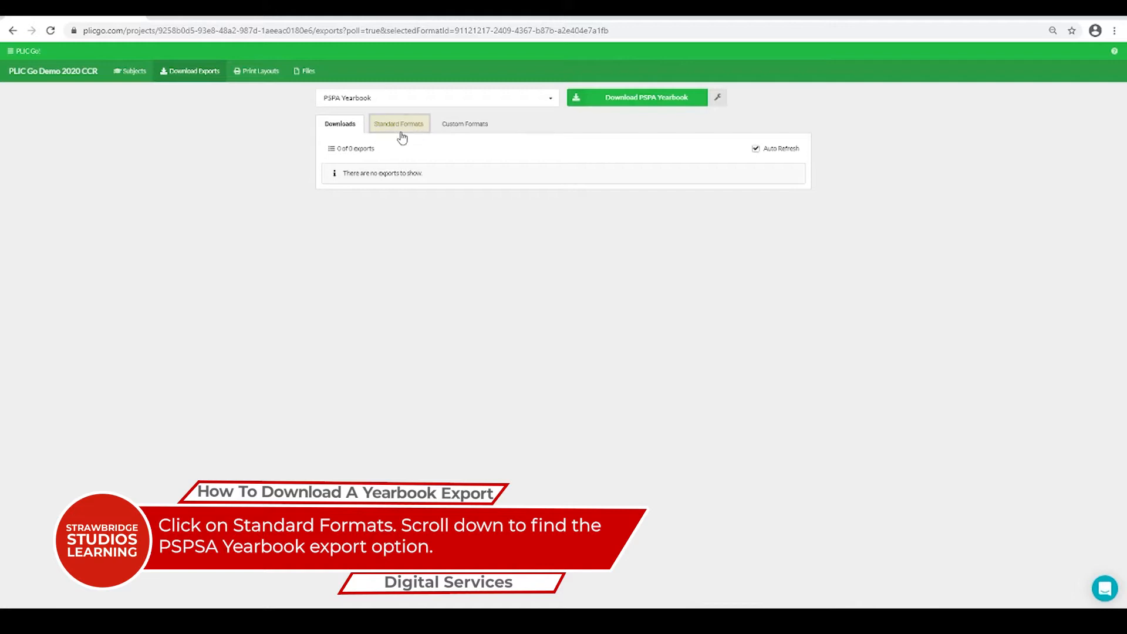
{"action": "left_click", "coordinate": [396, 123]}
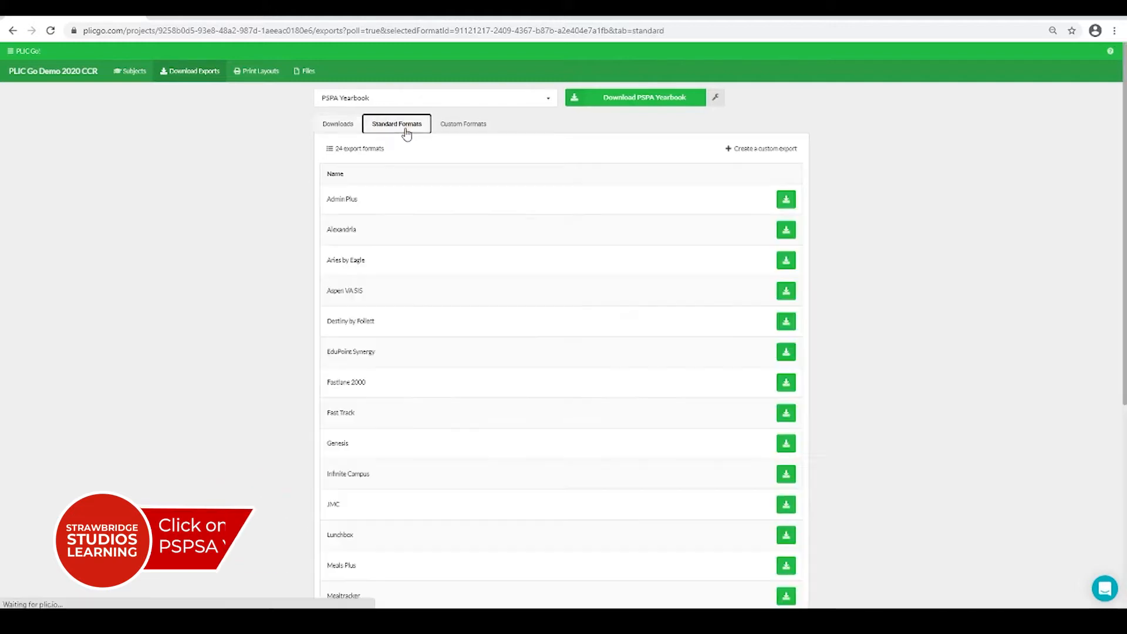
{"action": "scroll", "scroll_direction": "down", "scroll_amount": 3}
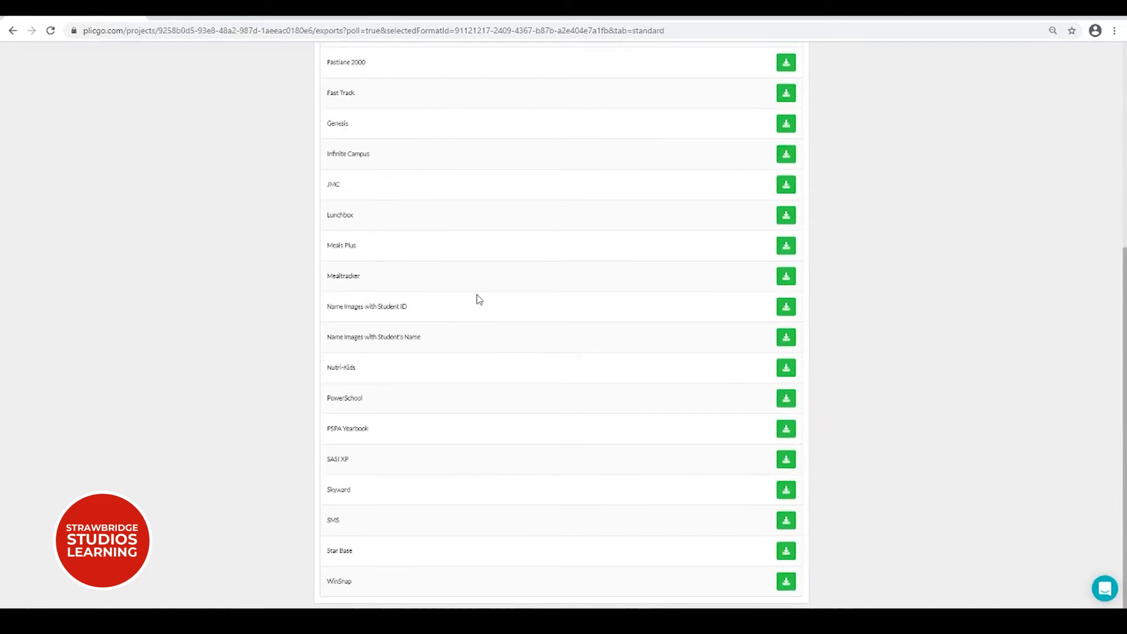
{"action": "double_click", "coordinate": [348, 429]}
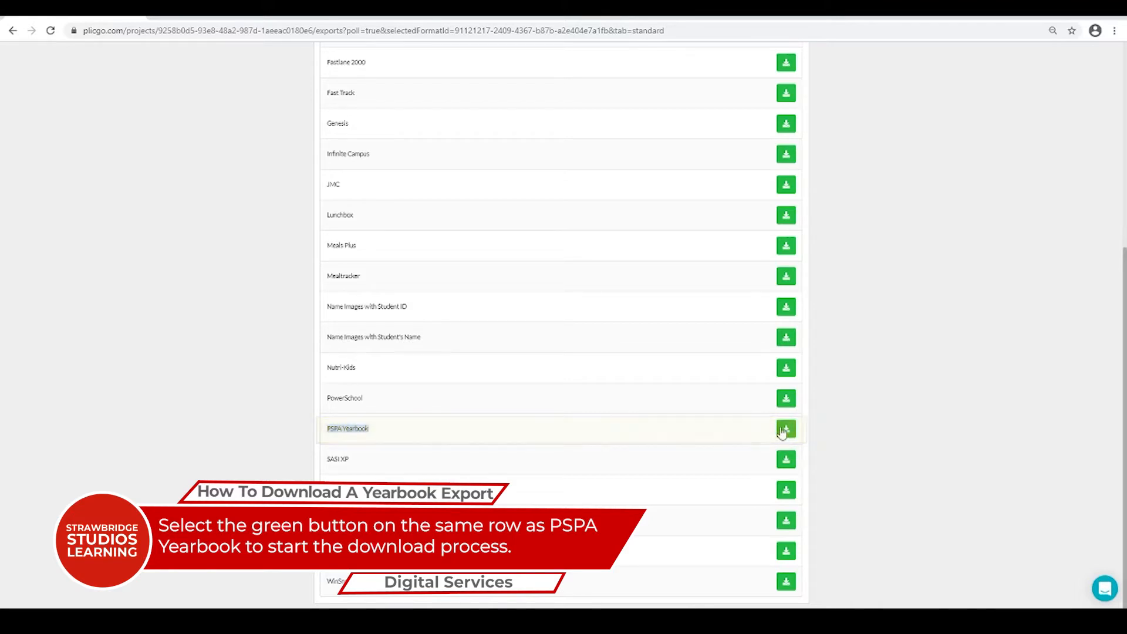
{"action": "left_click", "coordinate": [786, 429]}
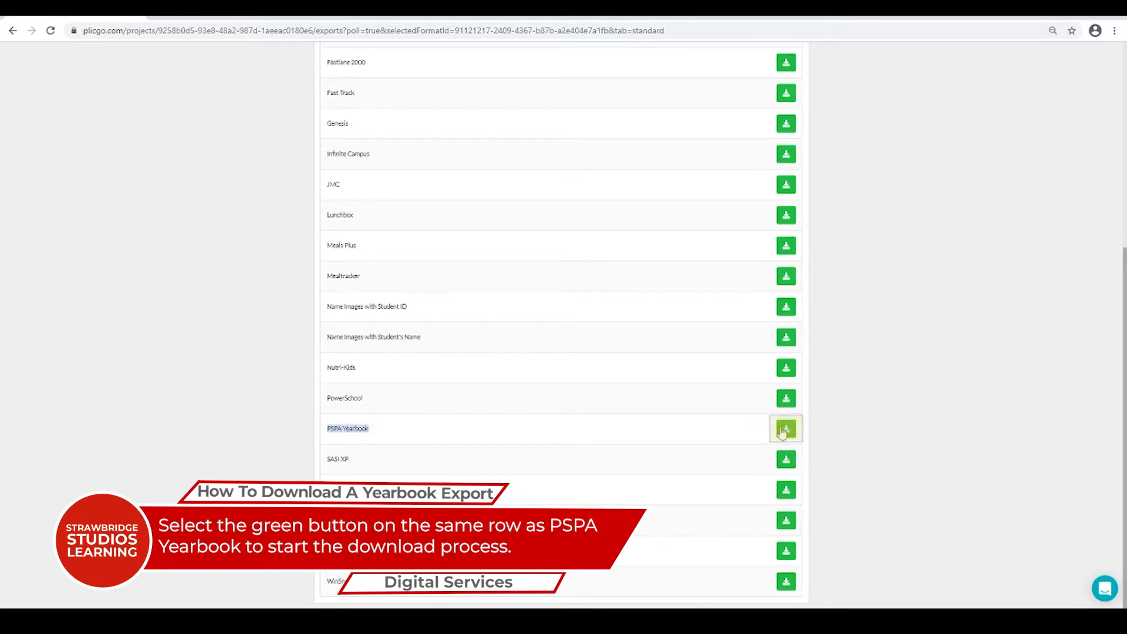
{"action": "left_click", "coordinate": [786, 428]}
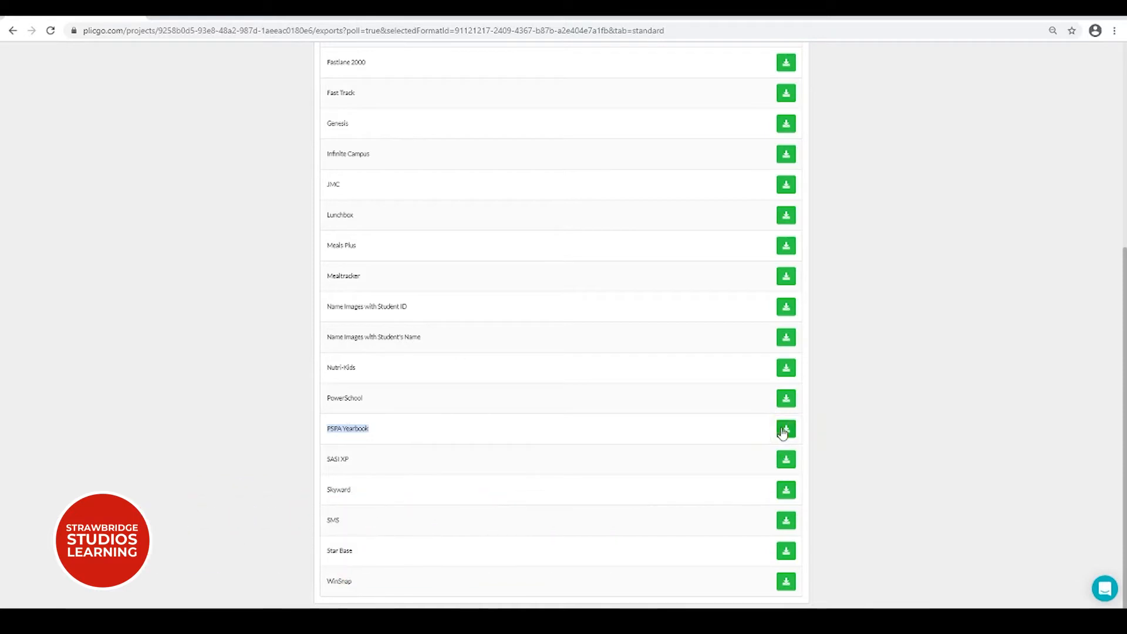
Step: Sort the PSPA Yearbook export by Grade using Primary Photo and continue to subject selection
{"action": "left_click", "coordinate": [786, 428]}
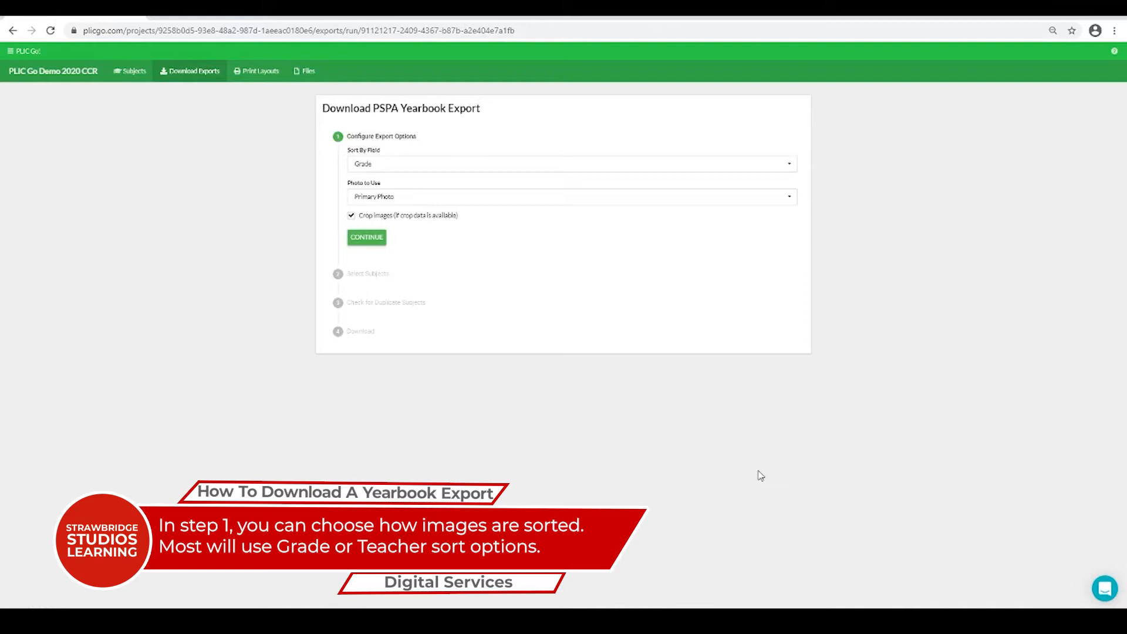
{"action": "mouse_move", "coordinate": [701, 457]}
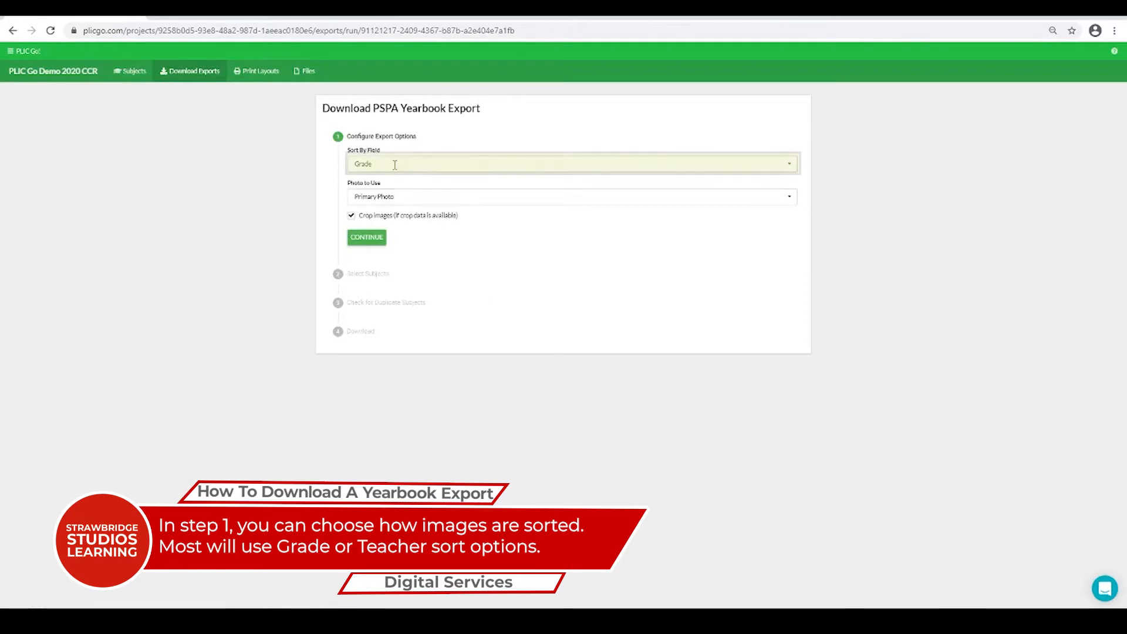
{"action": "left_click", "coordinate": [571, 163]}
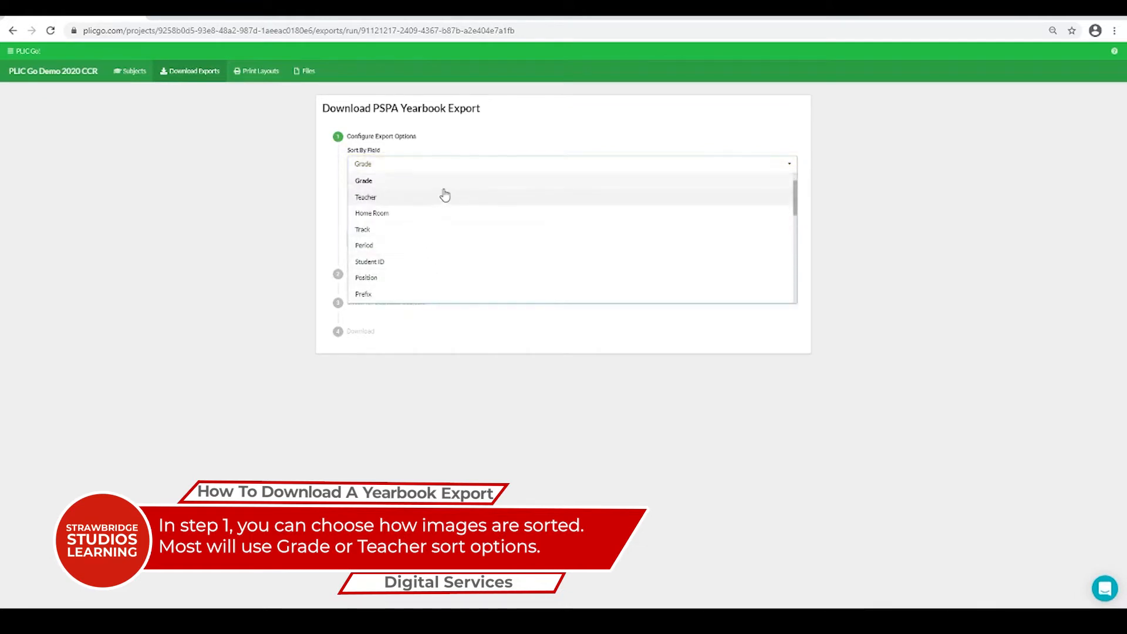
{"action": "left_click", "coordinate": [363, 164]}
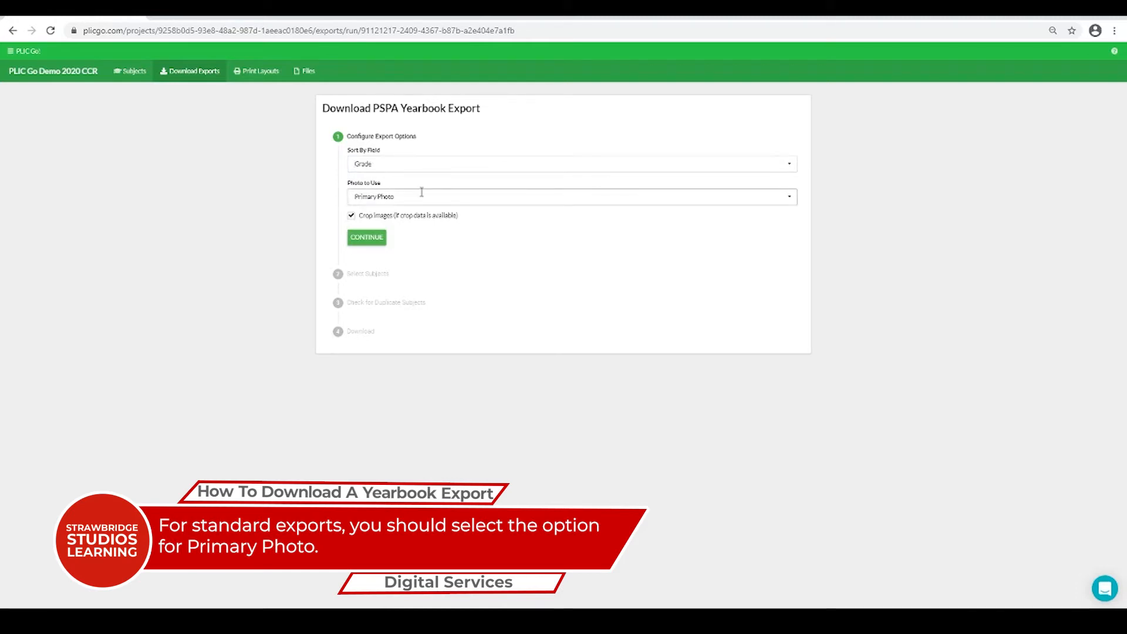
{"action": "left_click", "coordinate": [568, 196]}
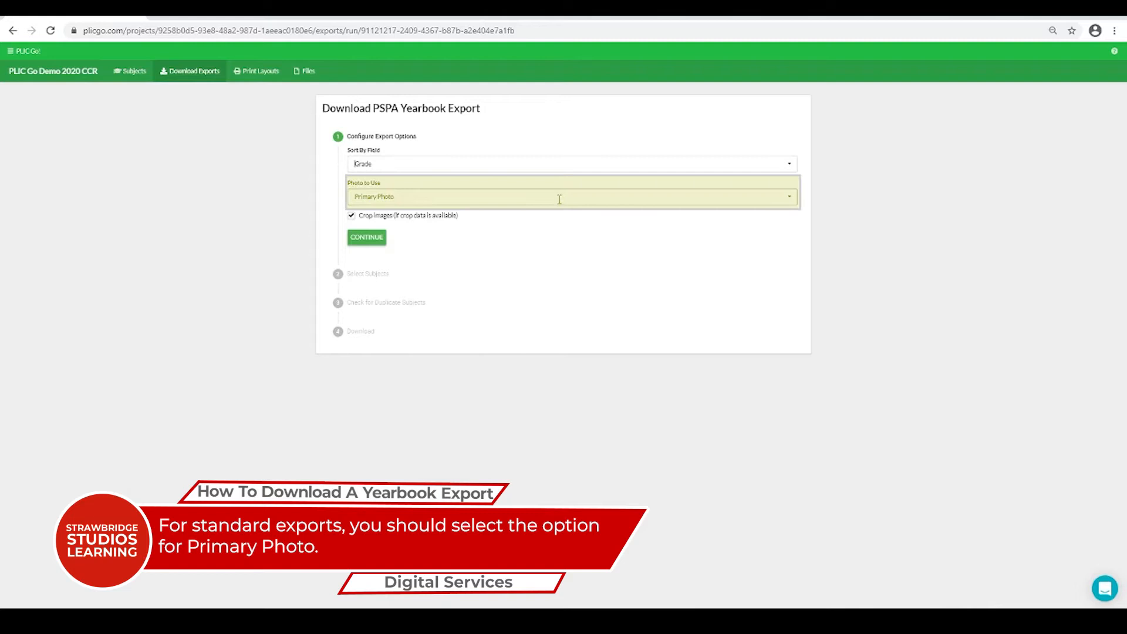
{"action": "left_click", "coordinate": [572, 196]}
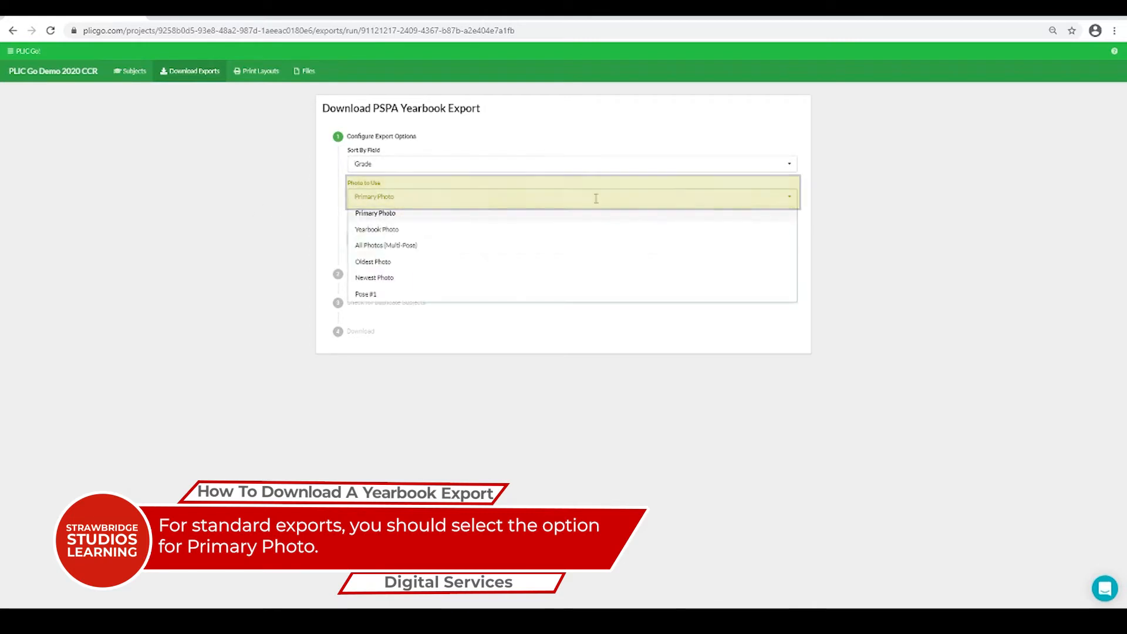
{"action": "left_click", "coordinate": [376, 212]}
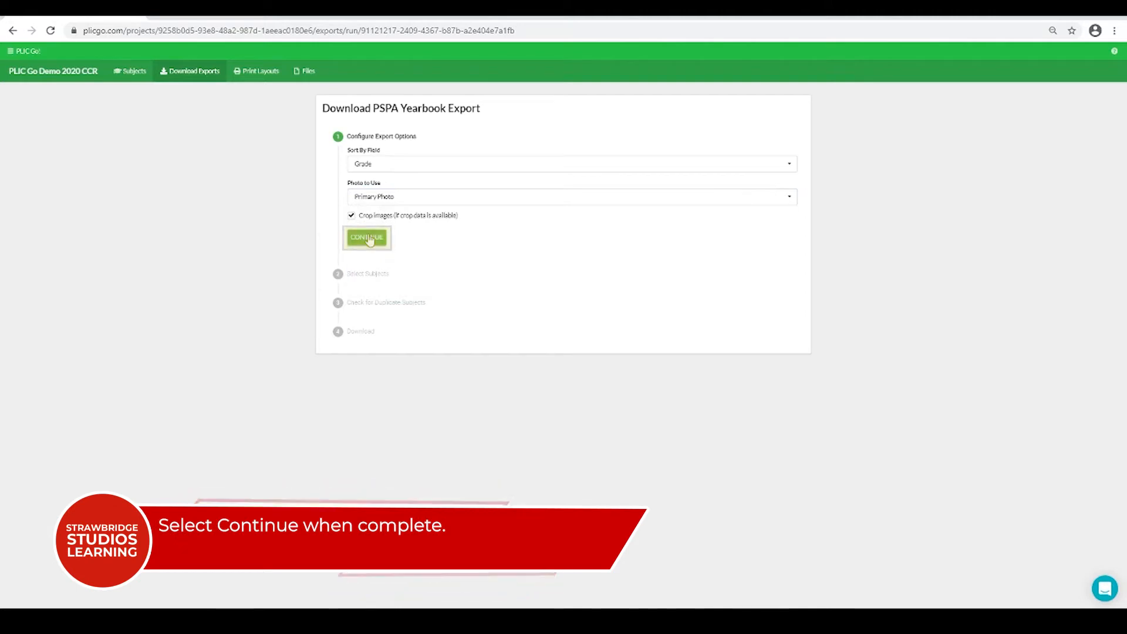
{"action": "left_click", "coordinate": [367, 237]}
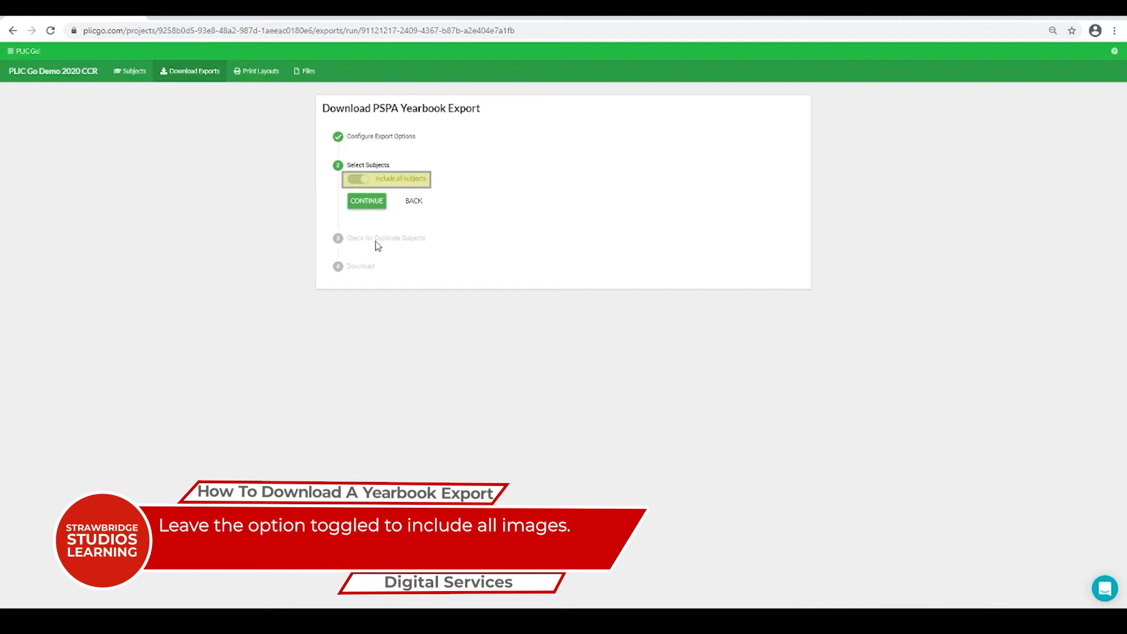
Step: Keep 'Include all subjects' on and continue to the duplicate-subjects check
{"action": "left_click", "coordinate": [357, 178]}
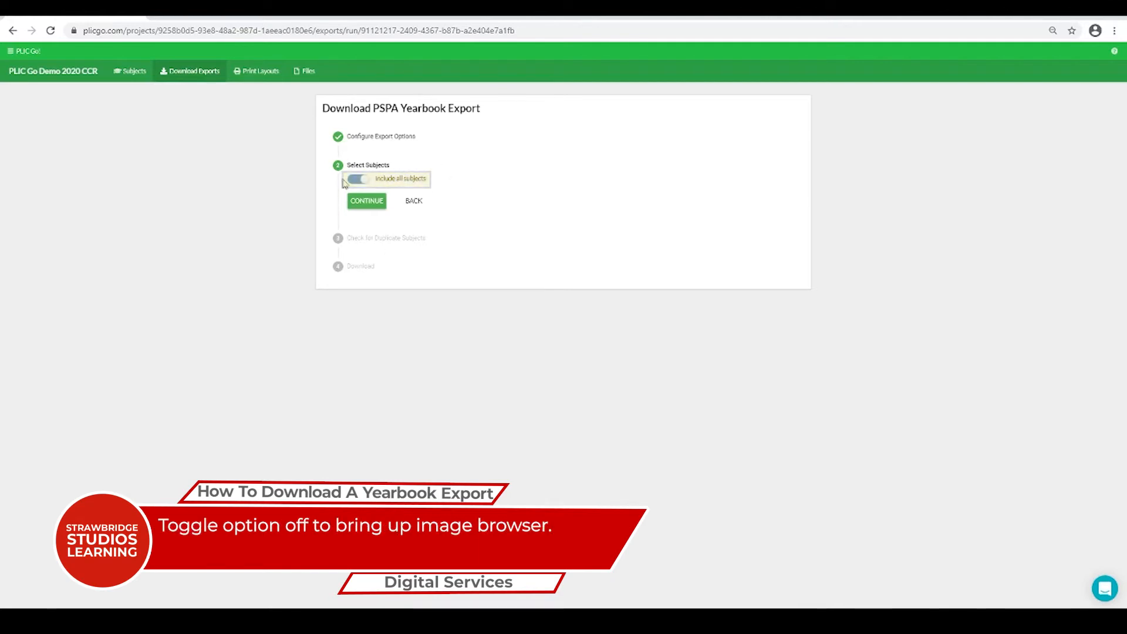
{"action": "left_click", "coordinate": [357, 178]}
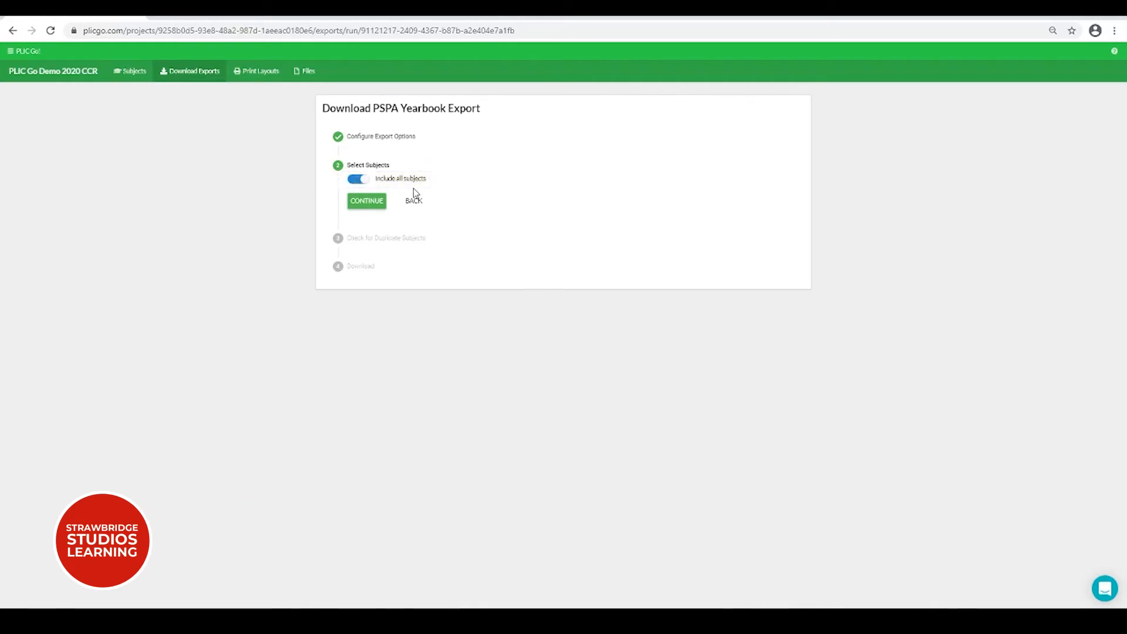
{"action": "left_click", "coordinate": [358, 179]}
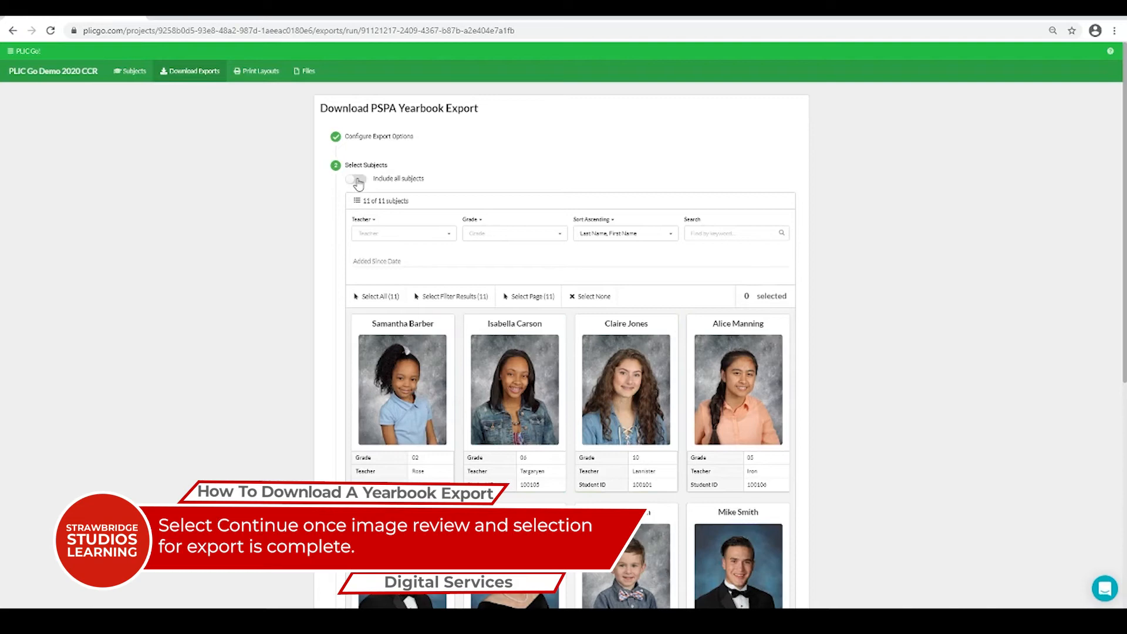
{"action": "left_click", "coordinate": [357, 178]}
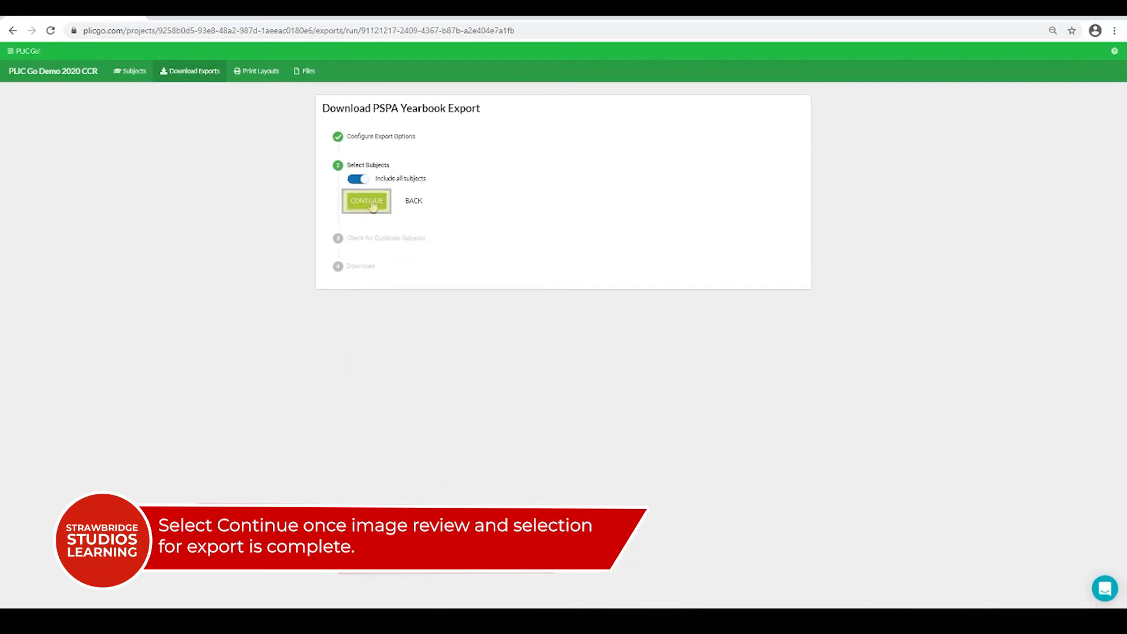
{"action": "left_click", "coordinate": [366, 201]}
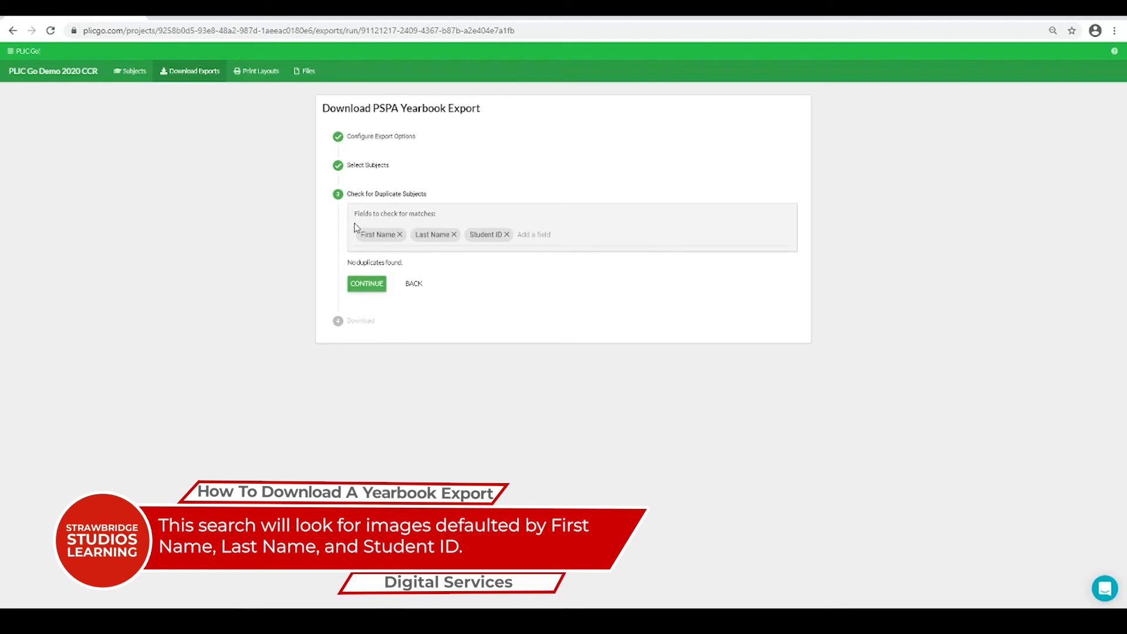
{"action": "mouse_move", "coordinate": [475, 254]}
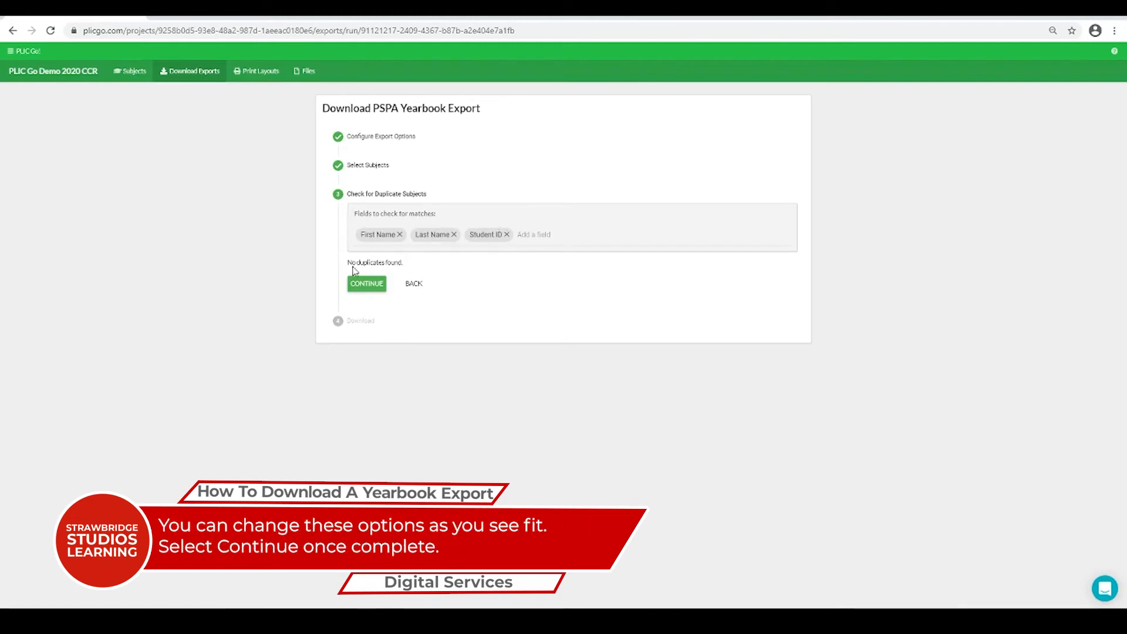
Step: Keep First Name, Last Name and Student ID as match fields and start rendering the export
{"action": "left_click", "coordinate": [366, 283]}
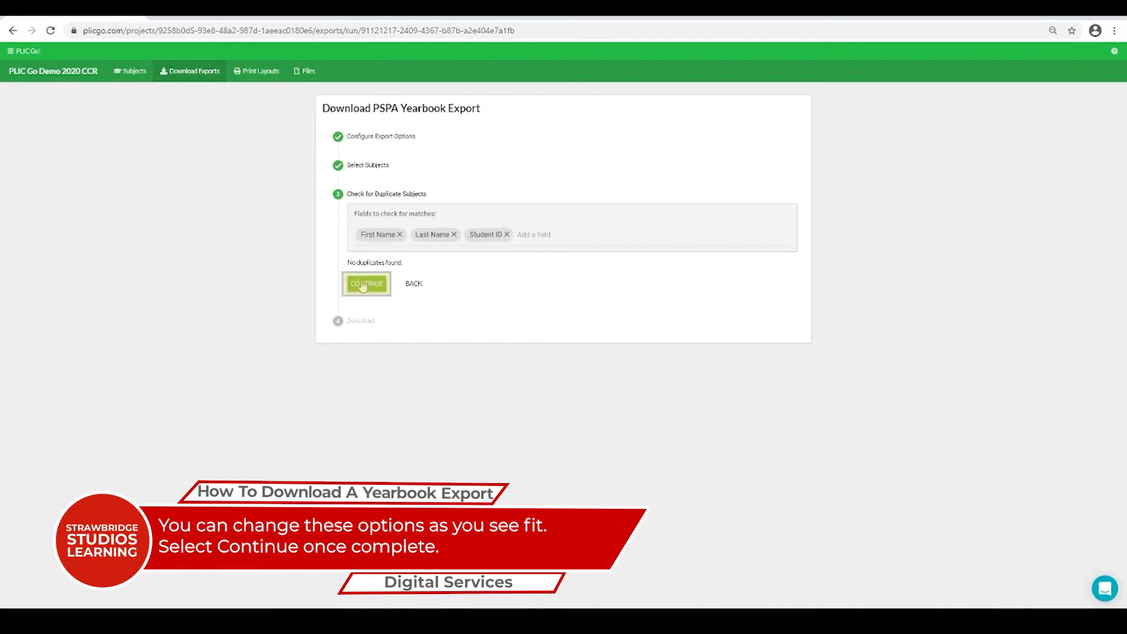
{"action": "left_click", "coordinate": [367, 283]}
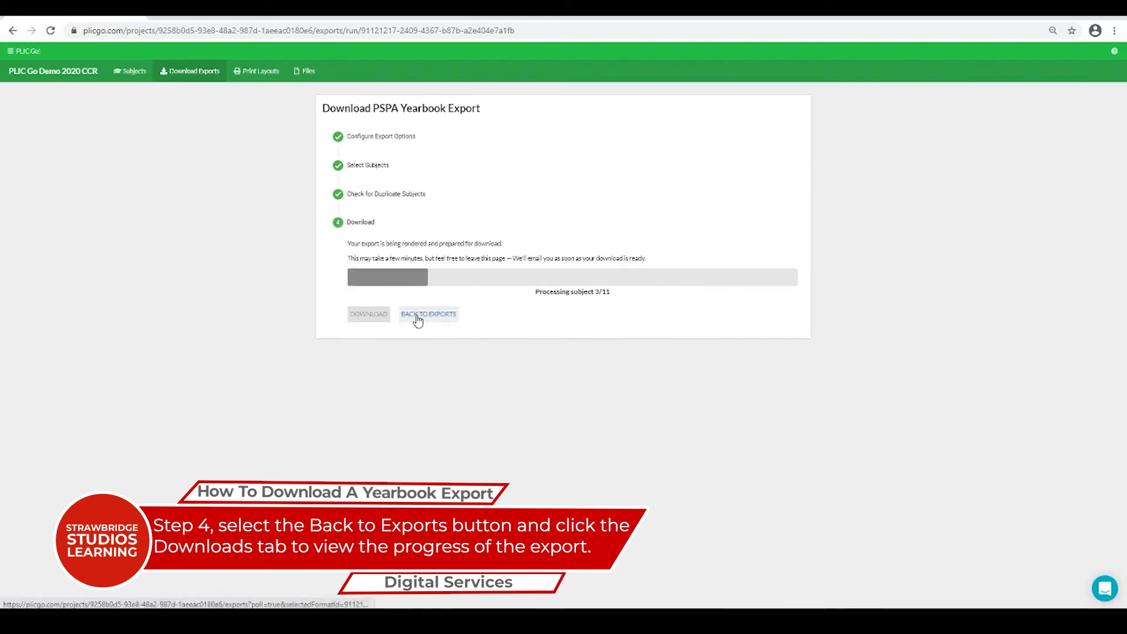
Step: Download the completed PSPA Yearbook export zip from the Downloads list
{"action": "left_click", "coordinate": [428, 315]}
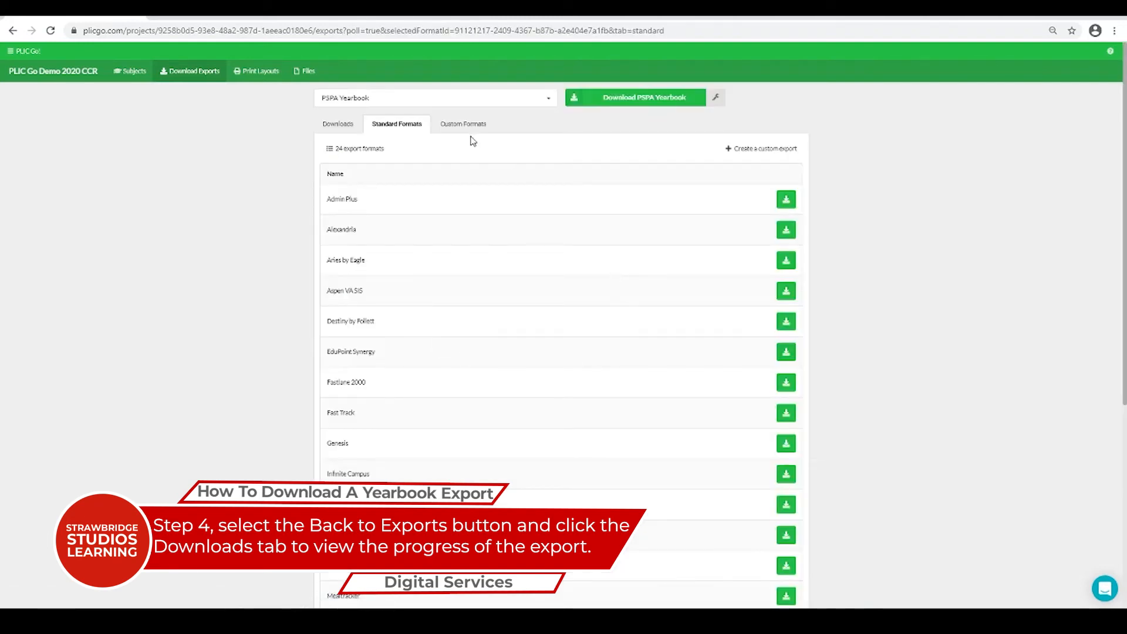
{"action": "left_click", "coordinate": [339, 124]}
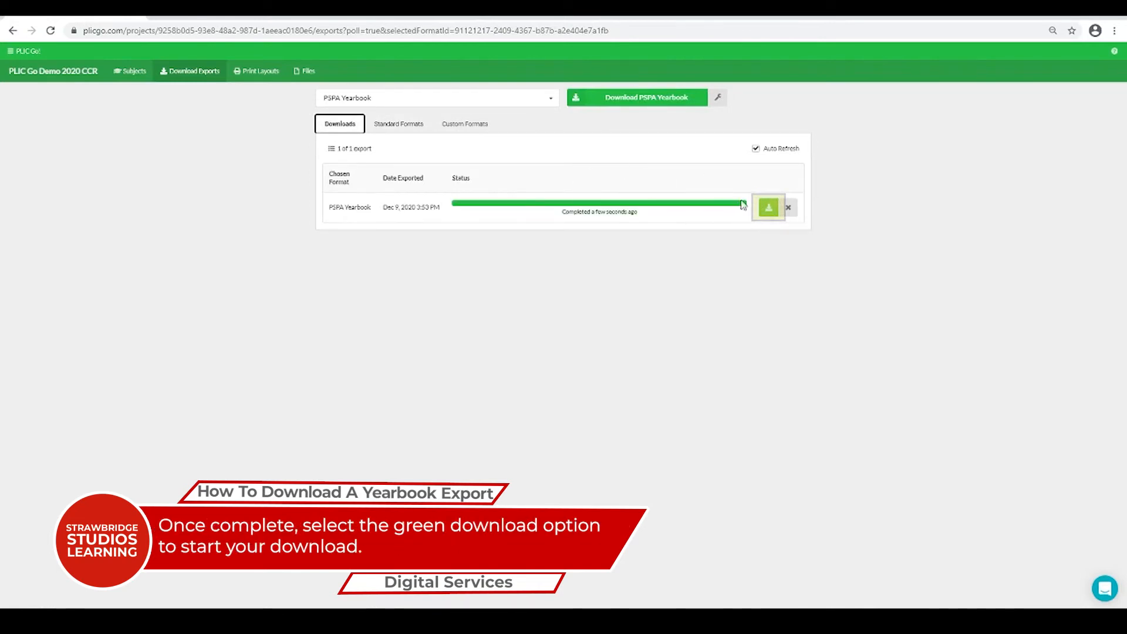
{"action": "left_click", "coordinate": [768, 208]}
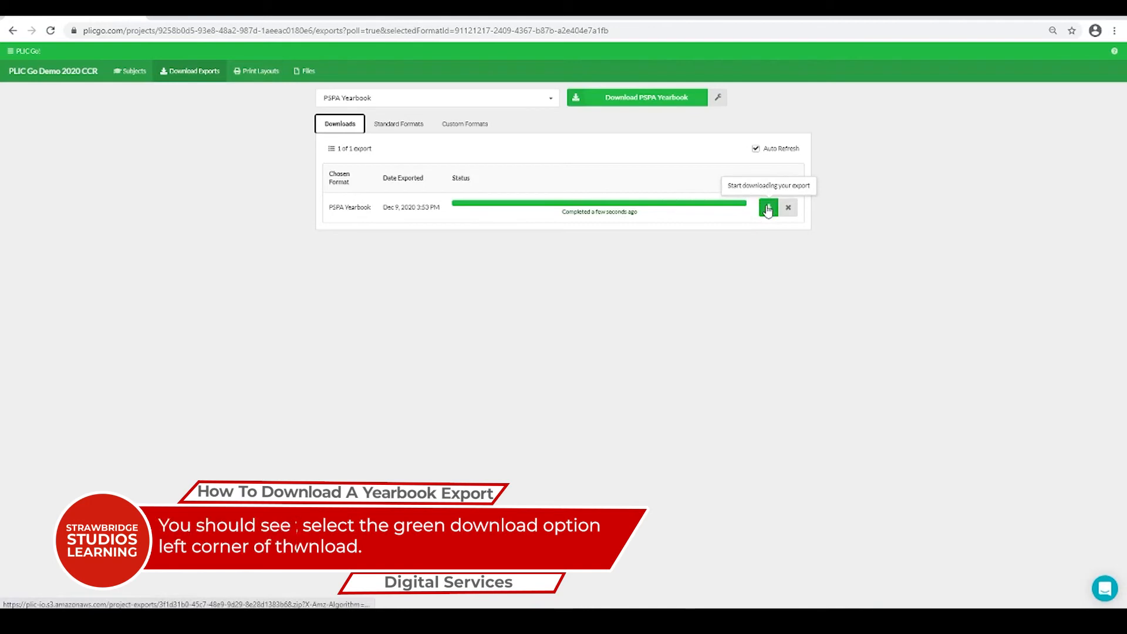
{"action": "left_click", "coordinate": [767, 207]}
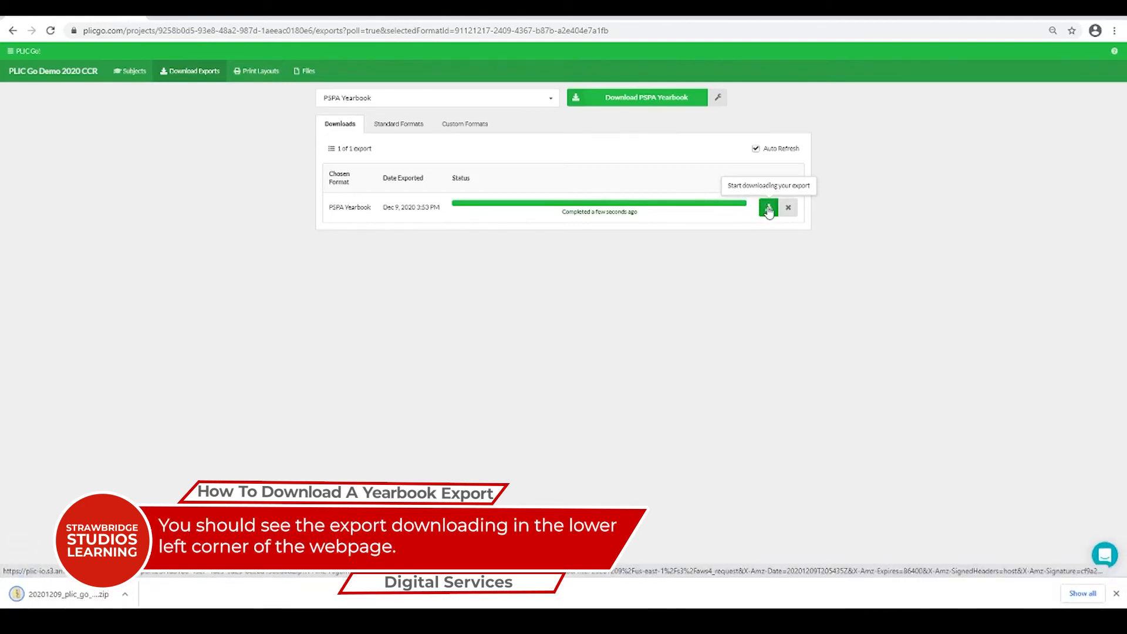
{"action": "left_click", "coordinate": [768, 207]}
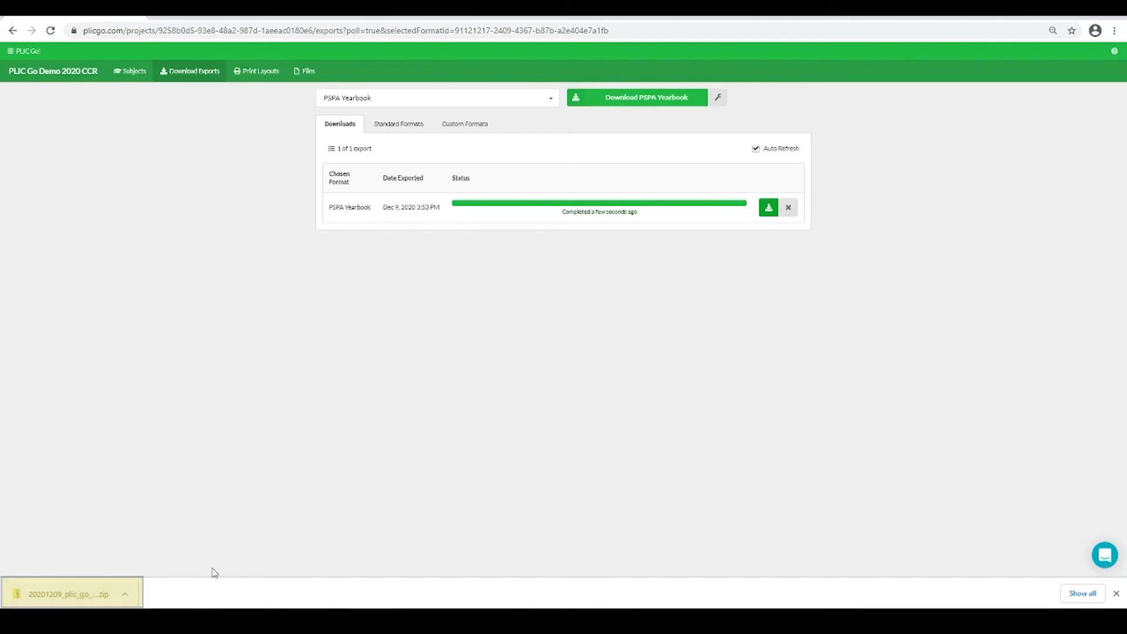
Step: Show the downloaded yearbook zip in its Downloads folder via Chrome's download bar
{"action": "left_click", "coordinate": [126, 594]}
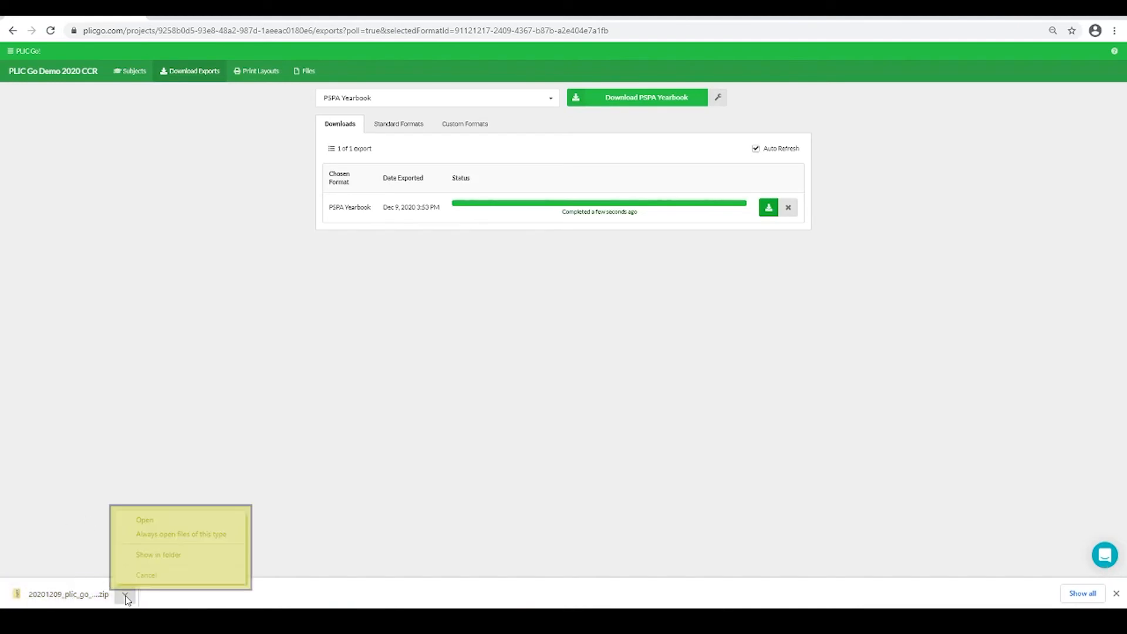
{"action": "mouse_move", "coordinate": [158, 554]}
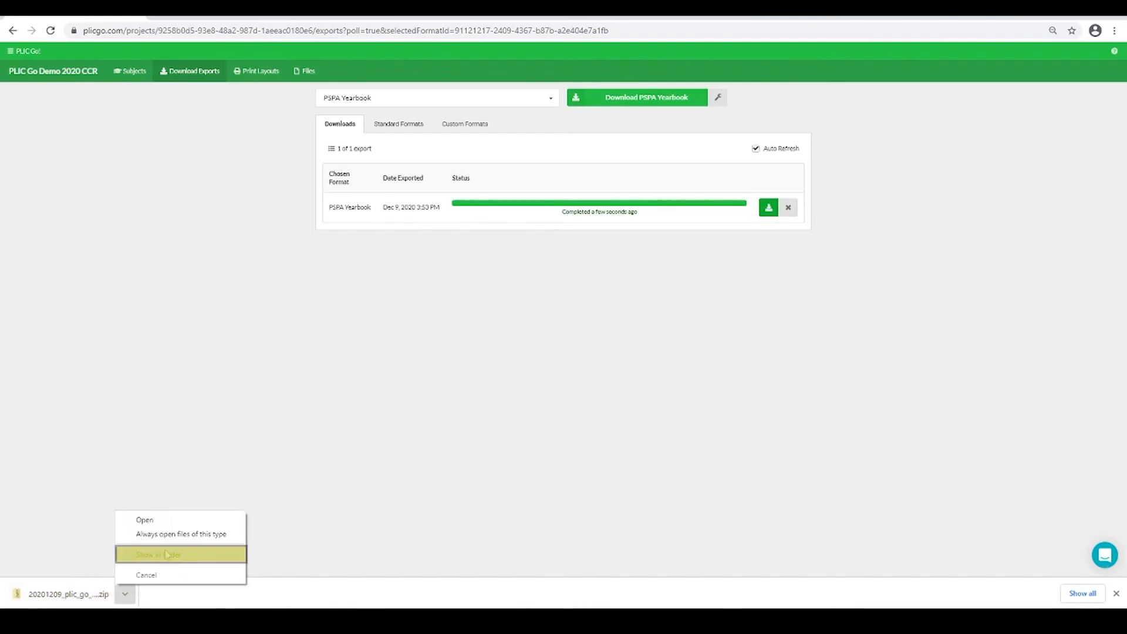
{"action": "left_click", "coordinate": [156, 554]}
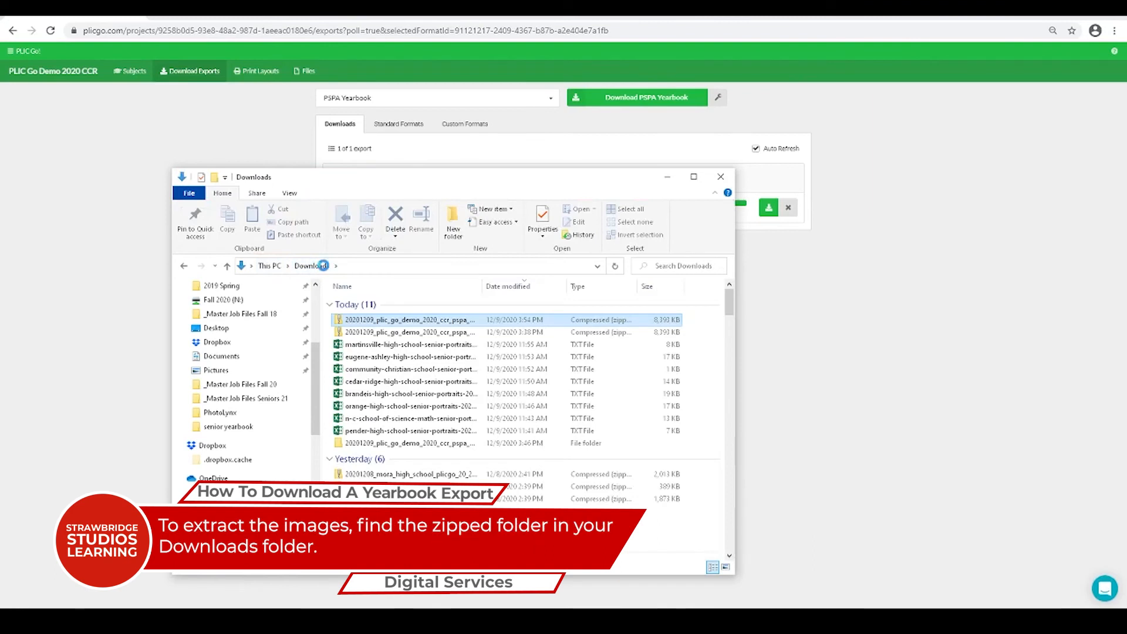
Step: Extract the yearbook zip to the suggested folder, revealing PLIC Go Demo 2020 CCR
{"action": "left_click", "coordinate": [412, 320]}
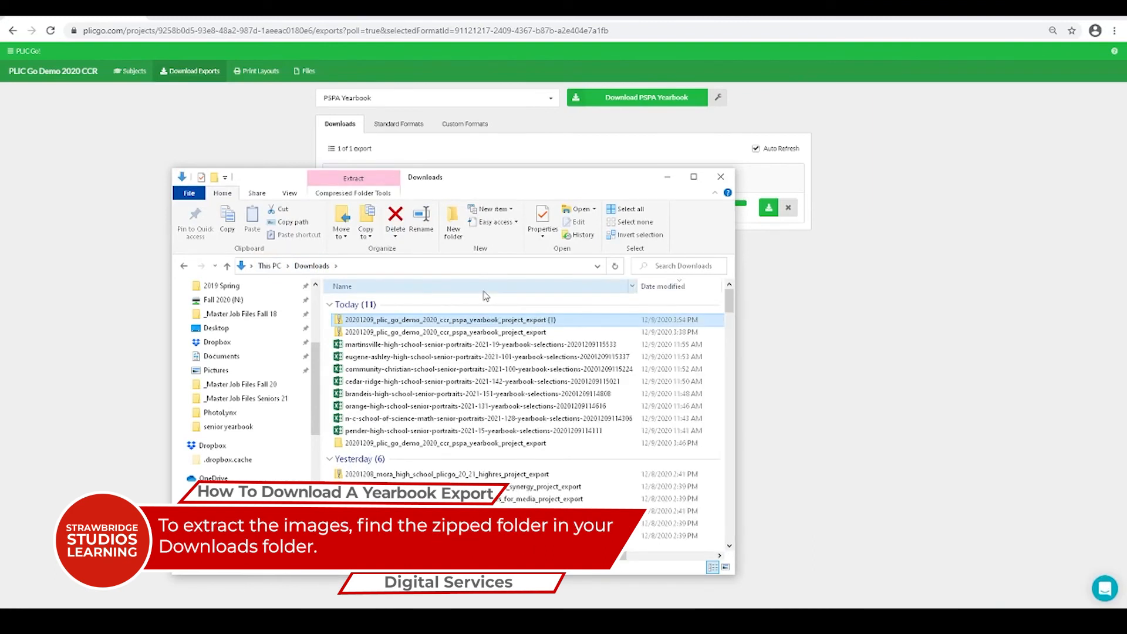
{"action": "right_click", "coordinate": [442, 320]}
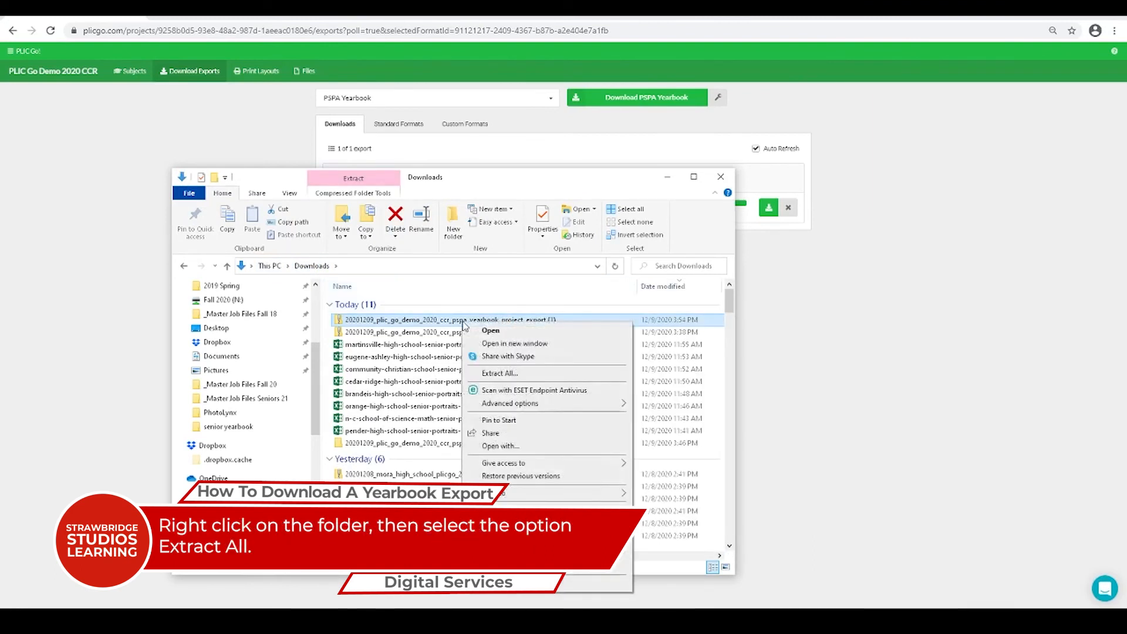
{"action": "mouse_move", "coordinate": [498, 373]}
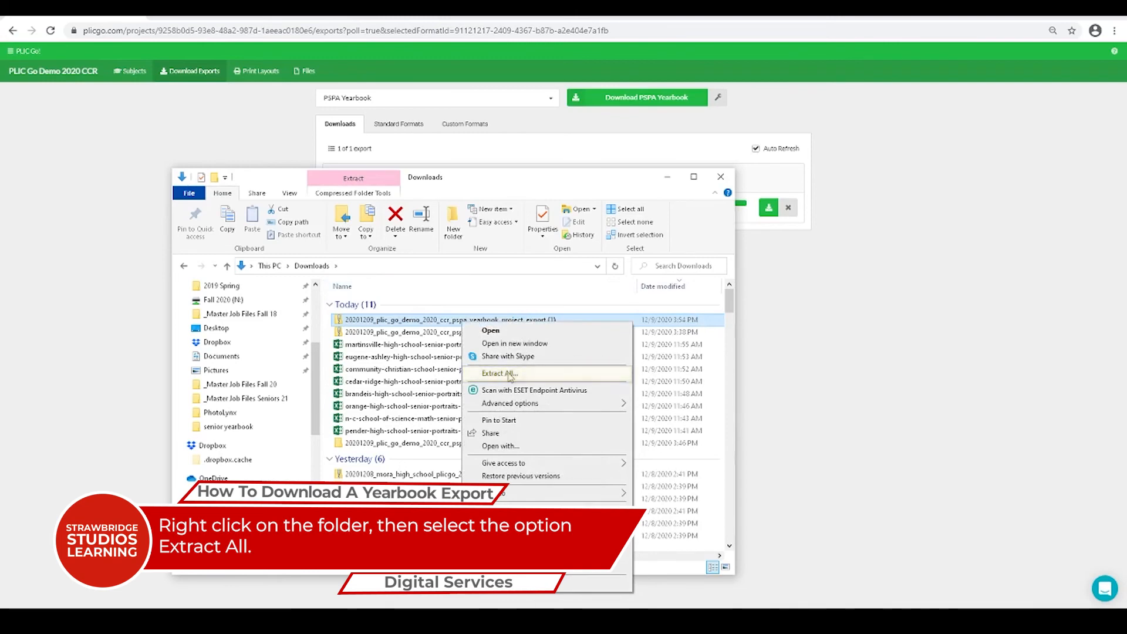
{"action": "left_click", "coordinate": [498, 373]}
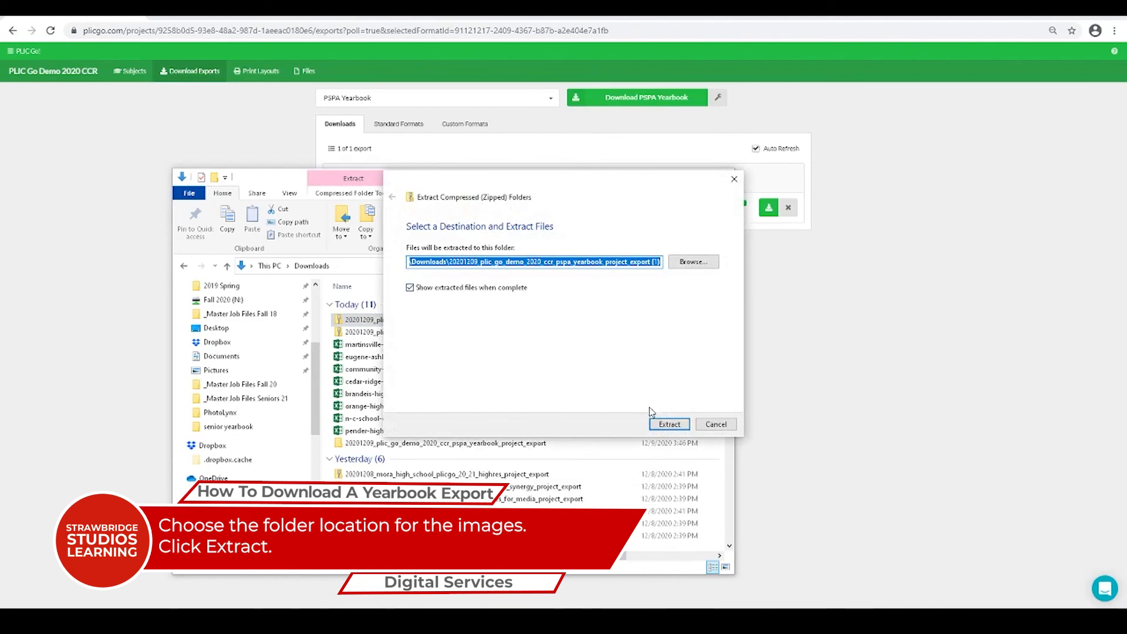
{"action": "left_click", "coordinate": [668, 423]}
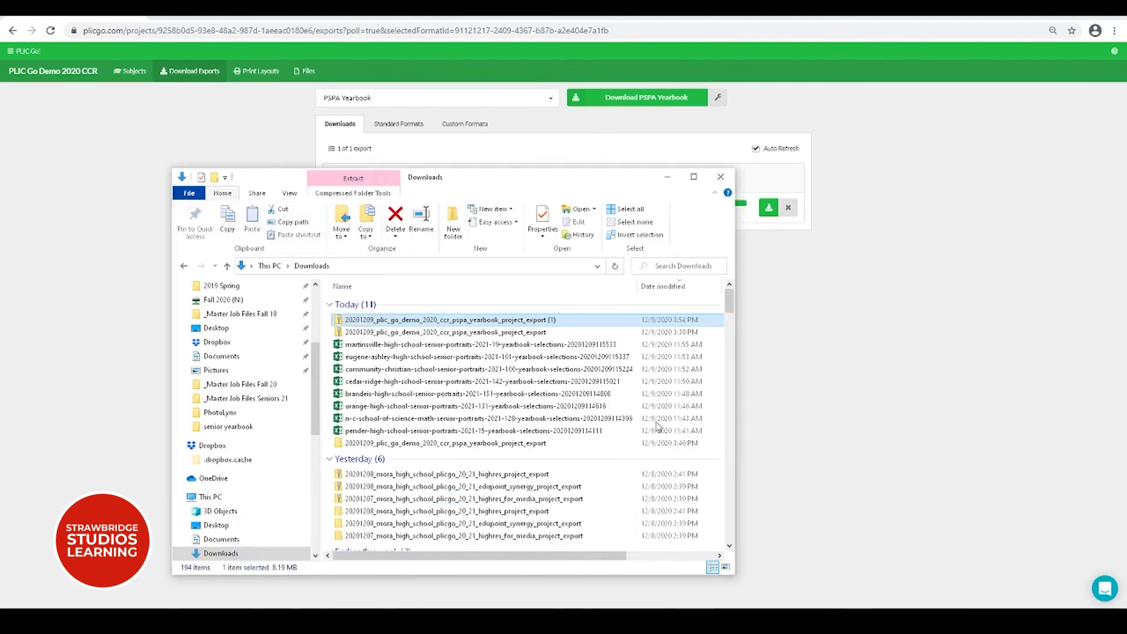
{"action": "double_click", "coordinate": [443, 319]}
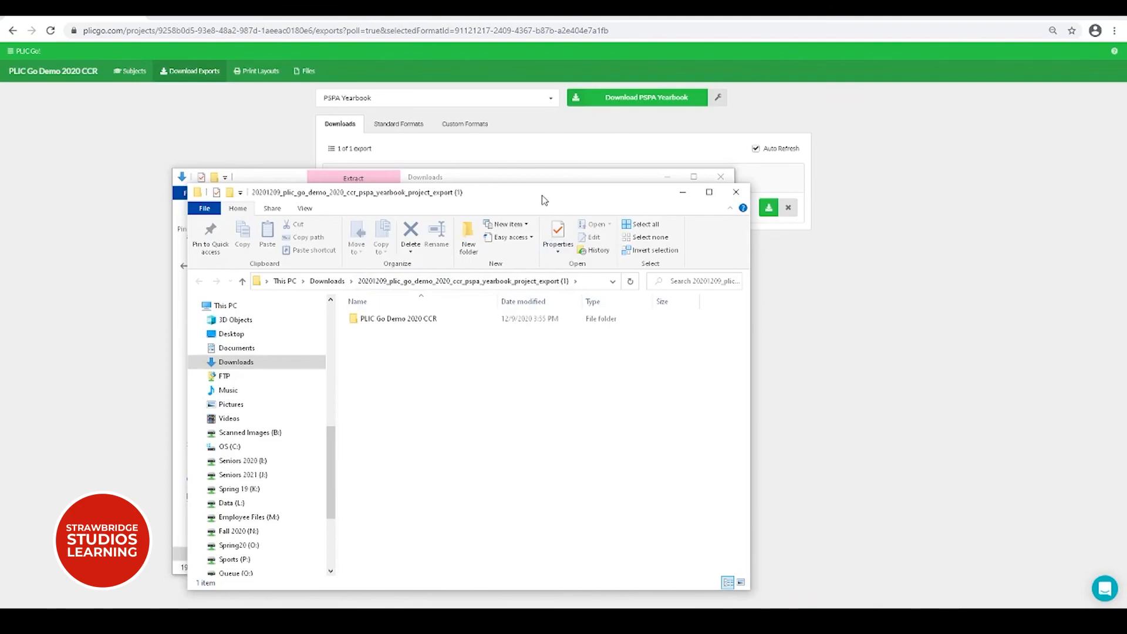